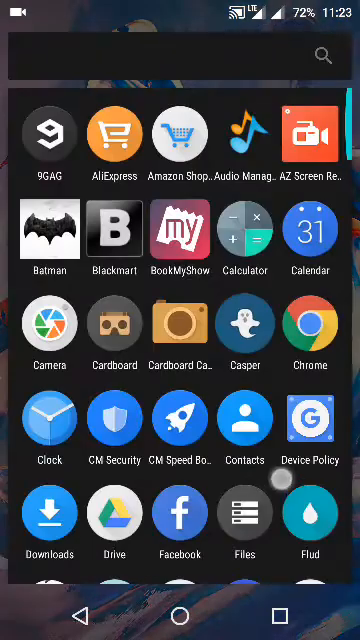
# - Search Play Store for 'wah' and view the WhatsApp Messenger (Beta) listing
pyautogui.scroll(-3)
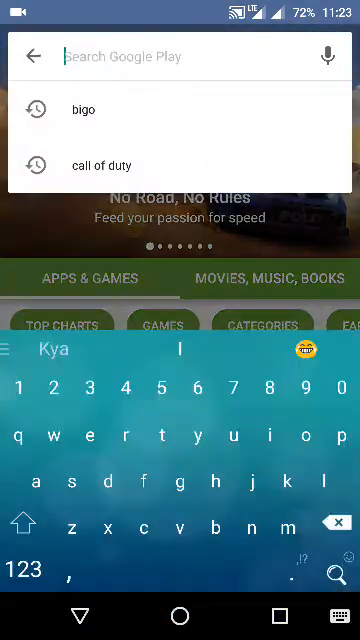
pyautogui.write('waht')
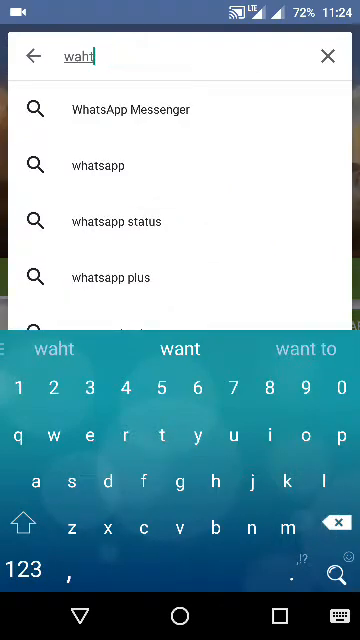
pyautogui.click(131, 109)
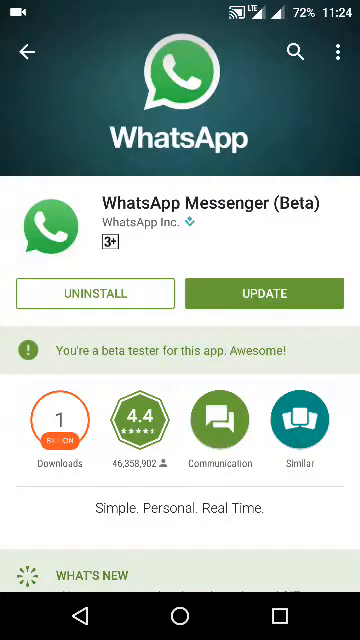
pyautogui.scroll(-3)
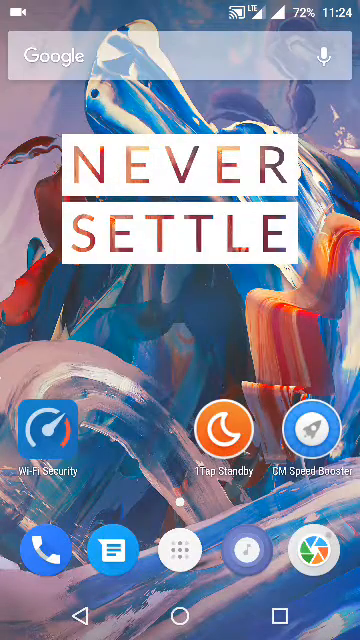
# - Relaunch Play Store from the app drawer and reopen WhatsApp Messenger via a 'whatsa' search
pyautogui.click(185, 551)
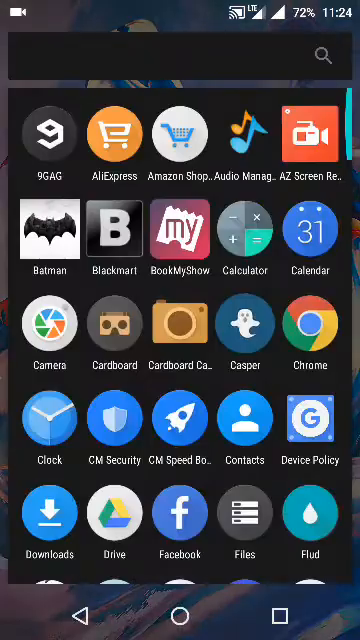
pyautogui.scroll(-3)
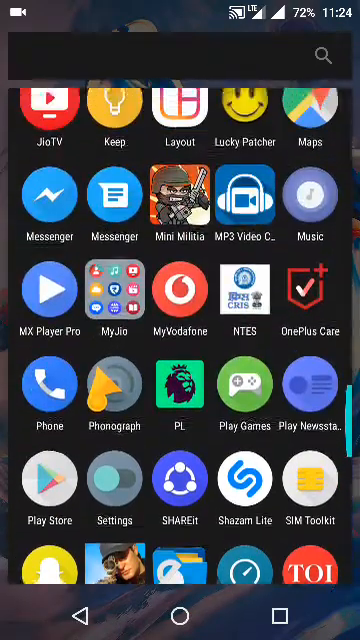
pyautogui.click(45, 490)
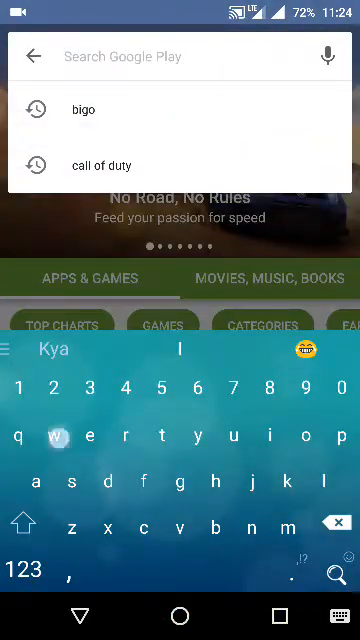
pyautogui.write('whatsa')
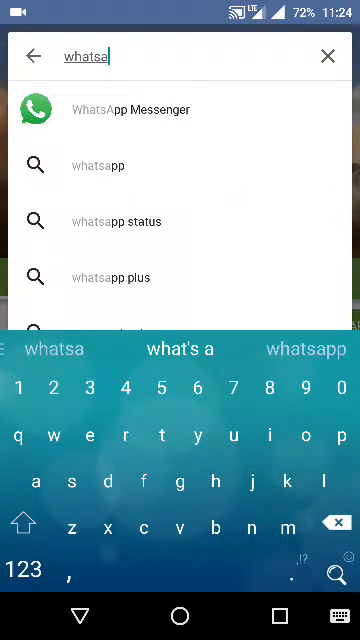
pyautogui.click(133, 109)
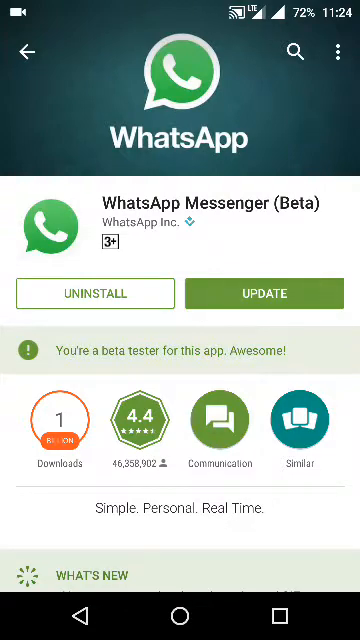
# - Update WhatsApp Messenger (Beta) to the latest beta and wait for installation
pyautogui.click(264, 293)
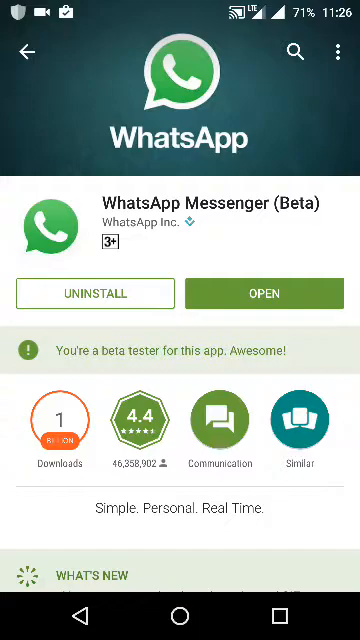
# - Open the updated WhatsApp and navigate through Settings and Account to two-step verification
pyautogui.click(264, 293)
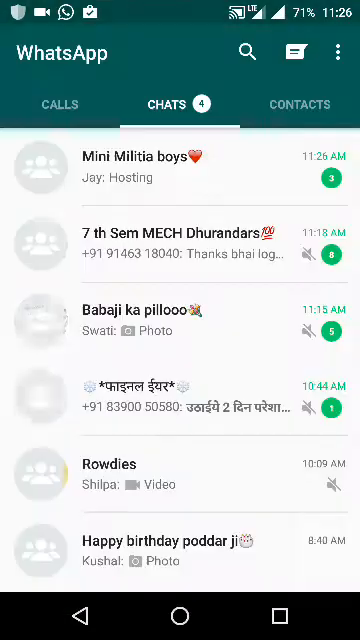
pyautogui.click(342, 49)
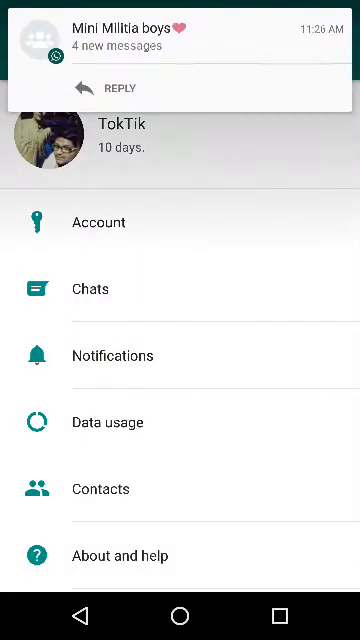
pyautogui.click(98, 222)
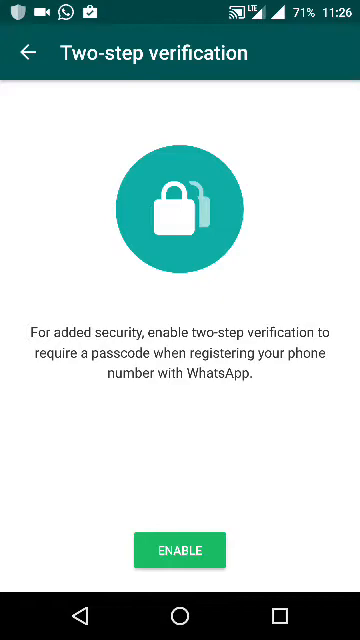
# - Enable two-step verification, entering a six-digit passcode and confirming it
pyautogui.click(179, 550)
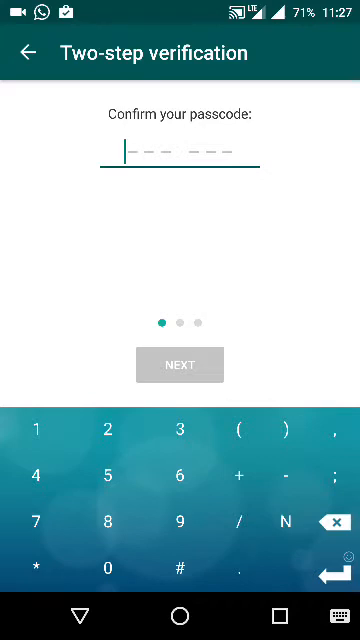
pyautogui.click(40, 429)
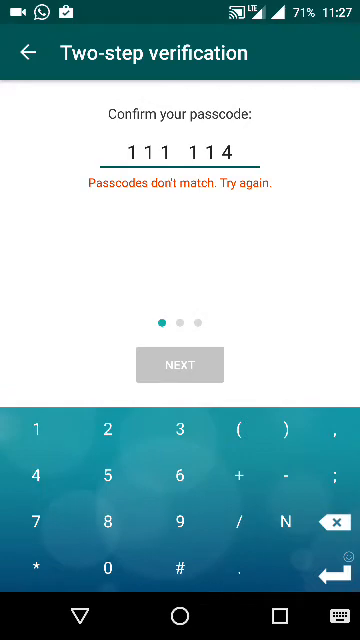
pyautogui.click(180, 364)
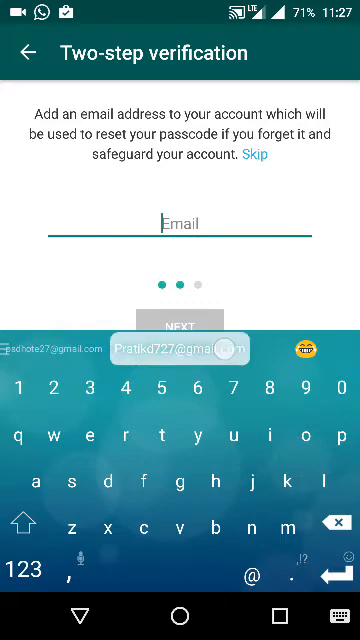
# - Enter and confirm the suggested recovery email, save it, and finish setup
pyautogui.click(179, 349)
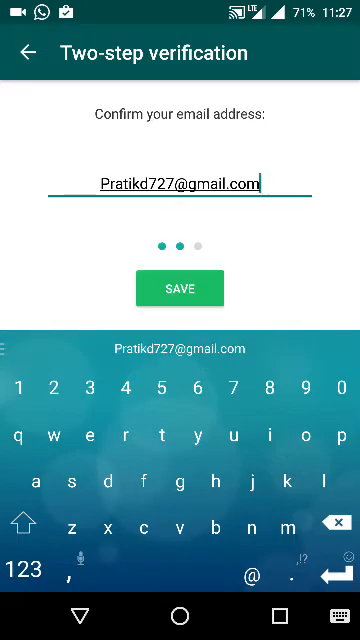
pyautogui.click(179, 288)
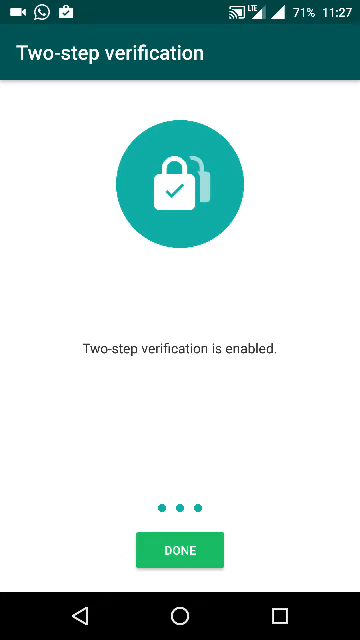
pyautogui.click(197, 551)
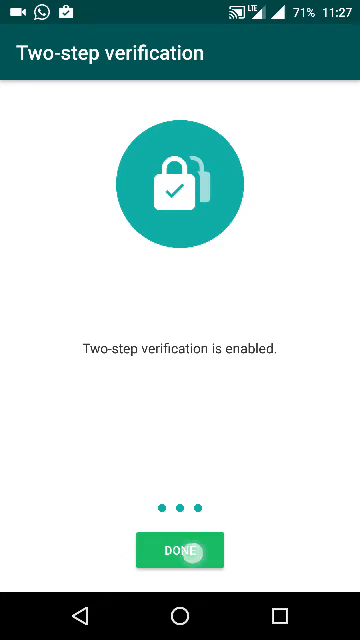